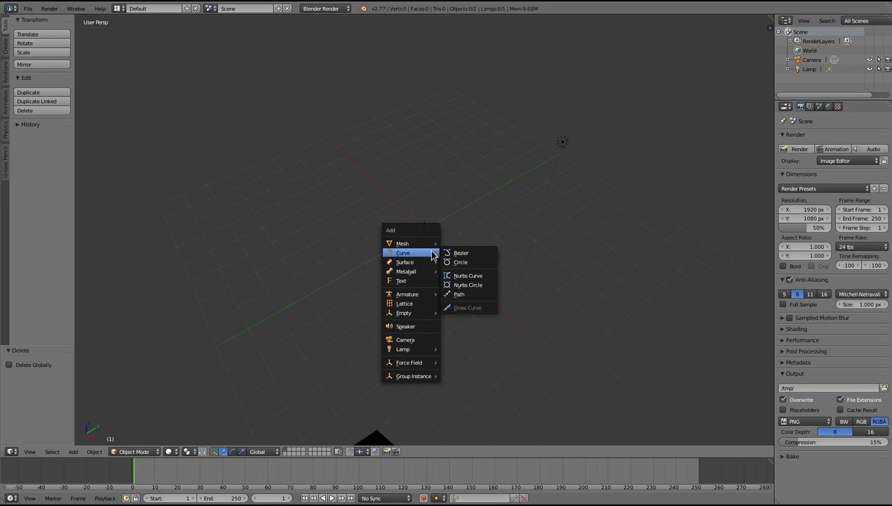
# Step: Add a Bezier curve, delete its default points, and sketch a long looping freehand stroke
pyautogui.click(461, 253)
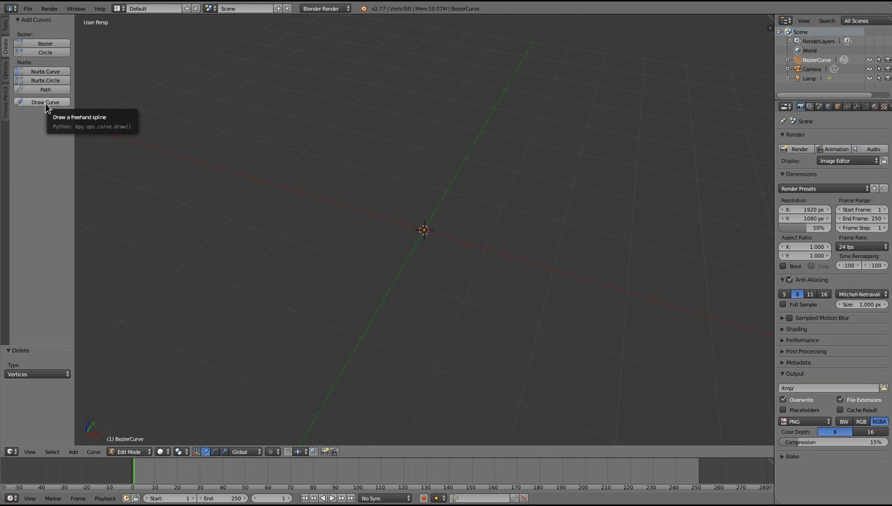
pyautogui.moveTo(312, 123)
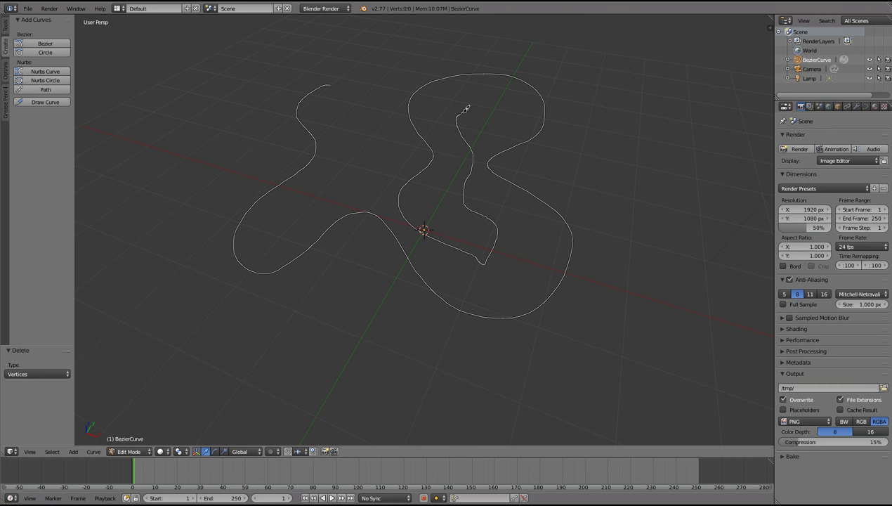
pyautogui.press('a')
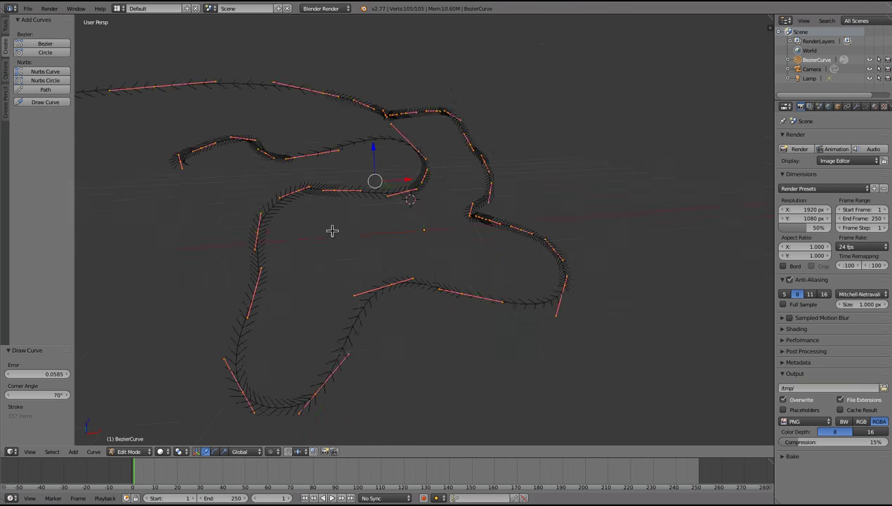
# Step: Uncheck Normals under Curve Display and delete all the drawn curve's vertices
pyautogui.press('n')
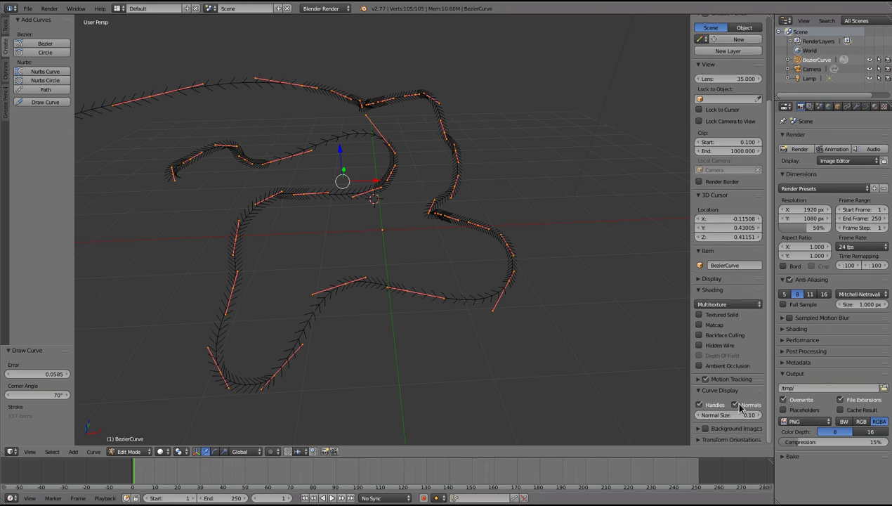
pyautogui.press('x')
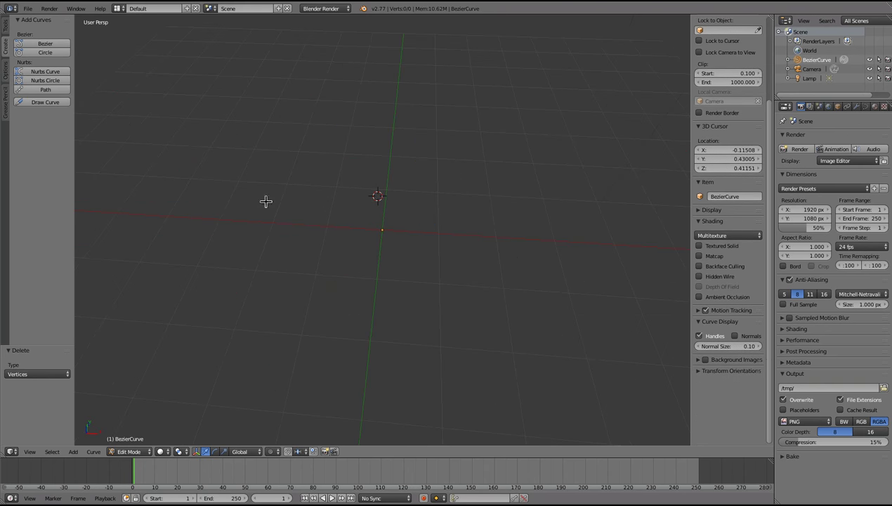
pyautogui.moveTo(45, 102)
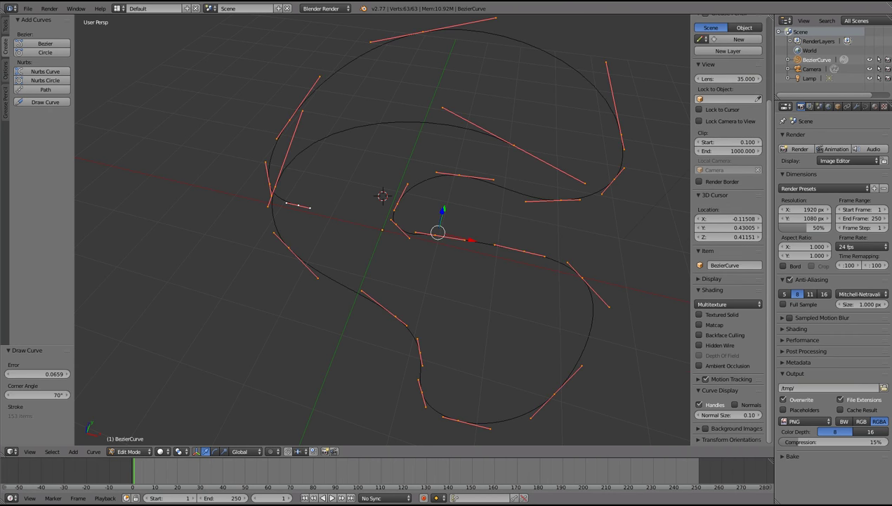
# Step: Bevel the curve into a round tube and add a new material with diffuse Intensity 1.0
pyautogui.click(866, 106)
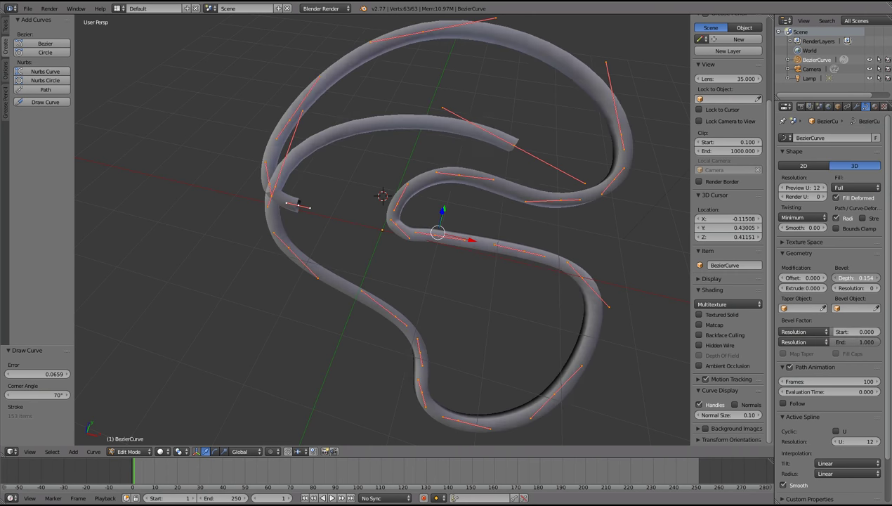
pyautogui.click(855, 277)
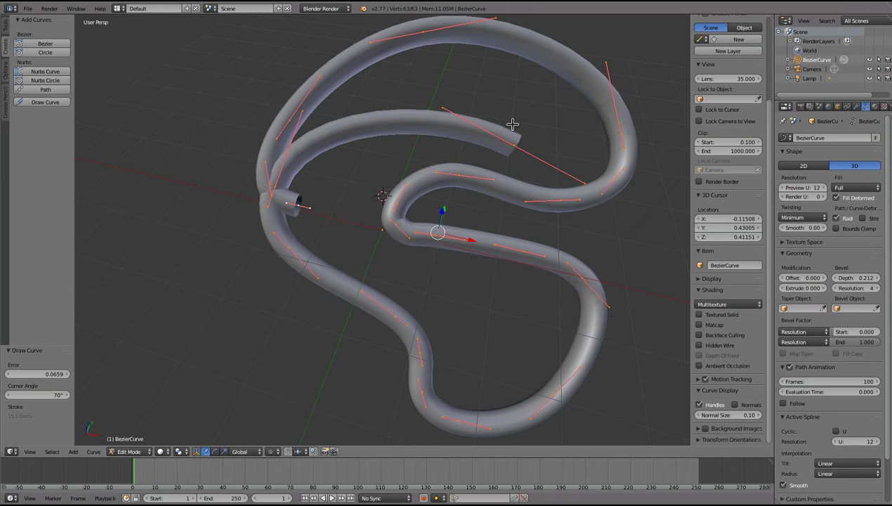
pyautogui.moveTo(414, 145)
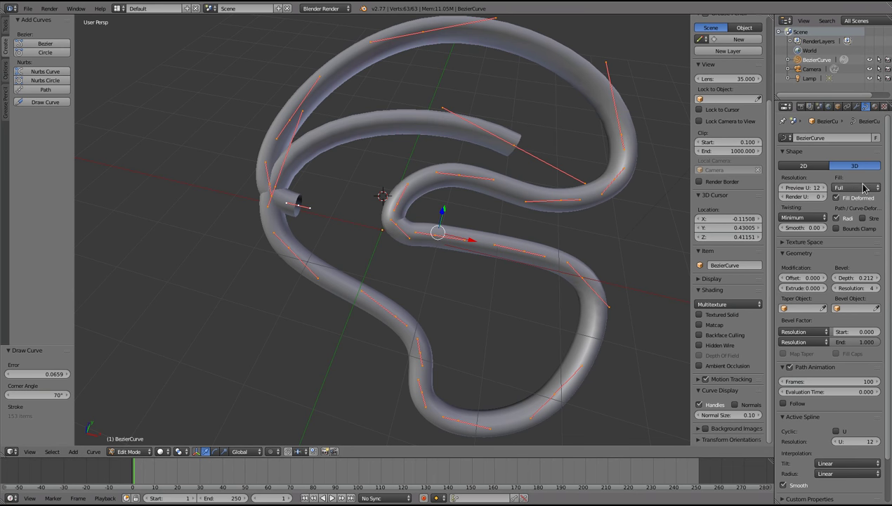
pyautogui.click(875, 106)
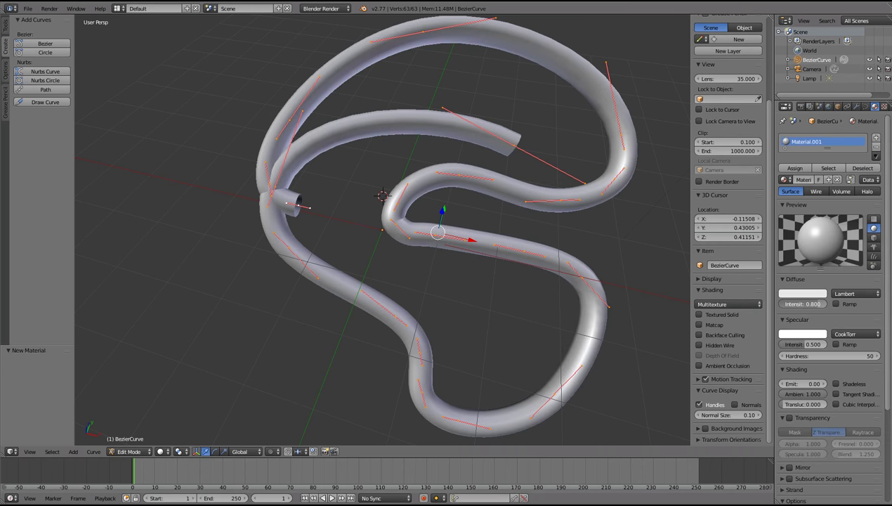
pyautogui.click(813, 304)
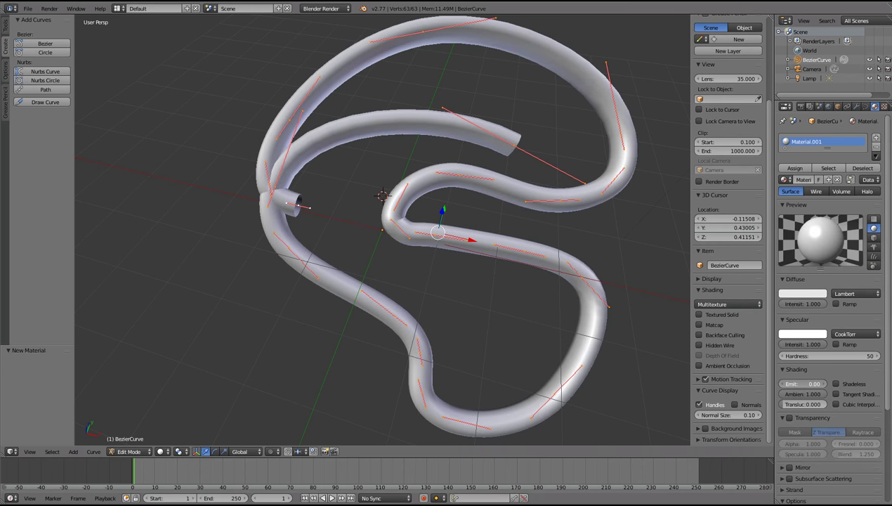
pyautogui.press('x')
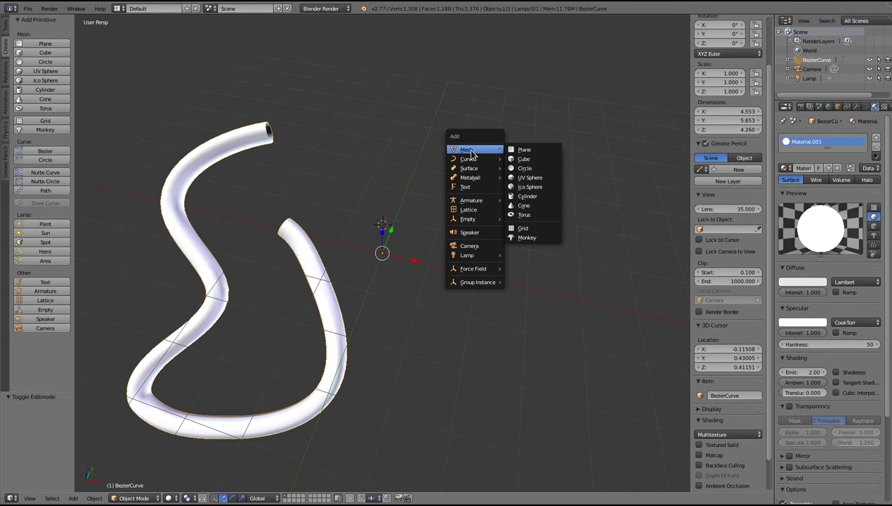
pyautogui.moveTo(524, 215)
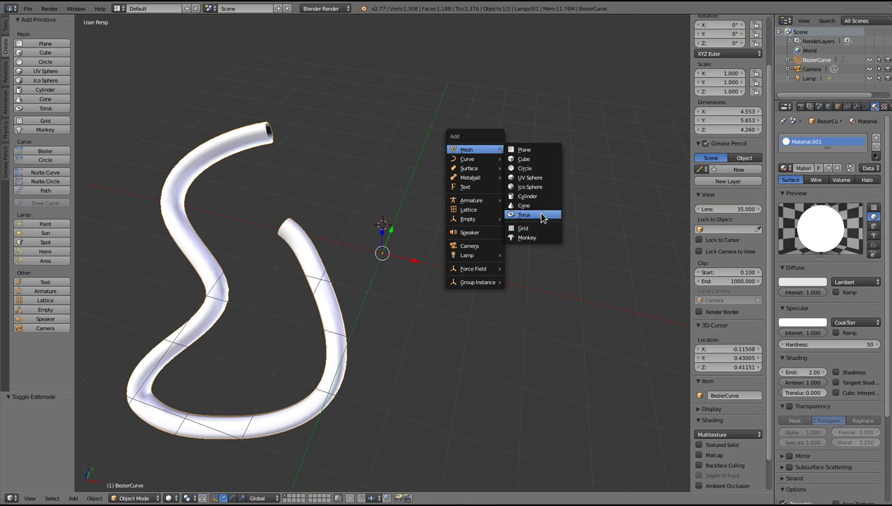
# Step: Add a subdivided Monkey and a large icosphere, then duplicate the sphere
pyautogui.click(527, 237)
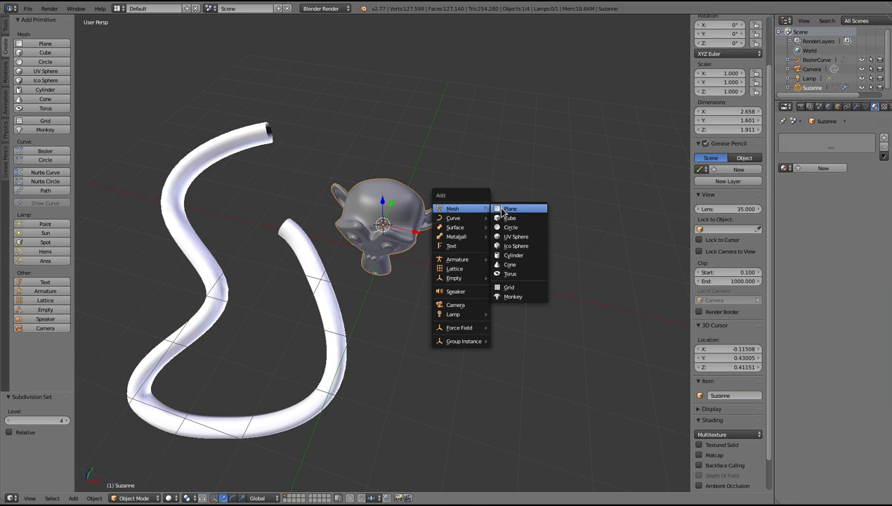
pyautogui.click(517, 246)
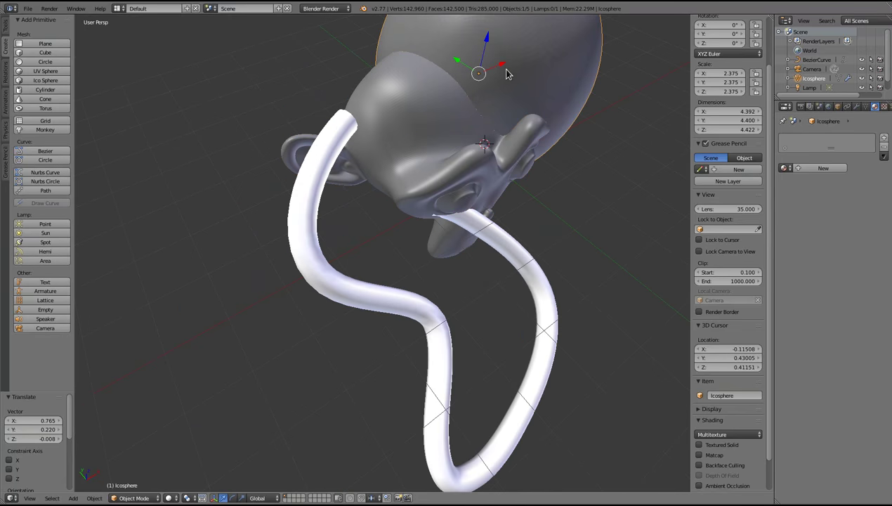
pyautogui.press('shift+d')
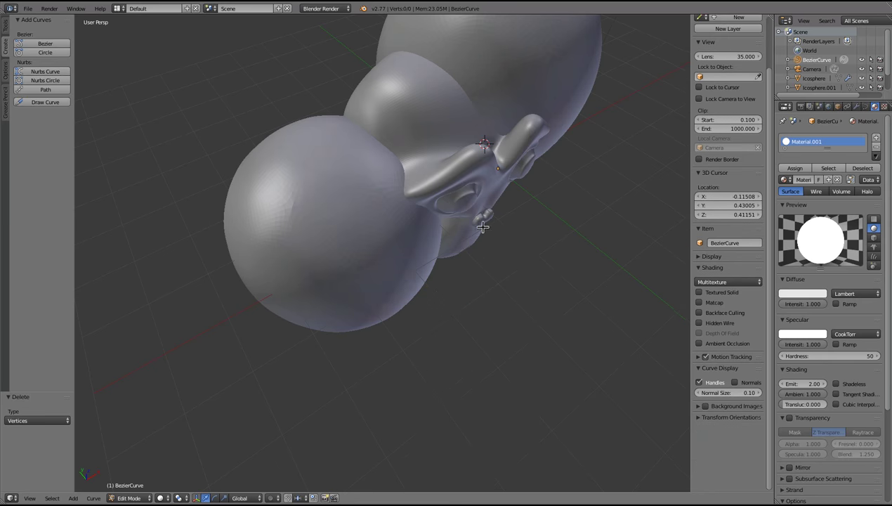
# Step: Orbit the view toward the monkey head and show the Curve Stroke options
pyautogui.moveTo(485, 224); pyautogui.dragTo(295, 239)
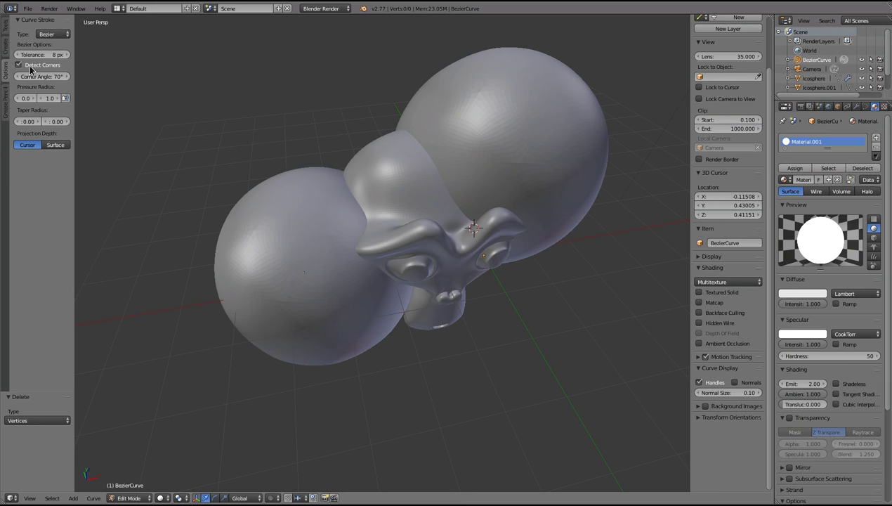
pyautogui.moveTo(258, 111)
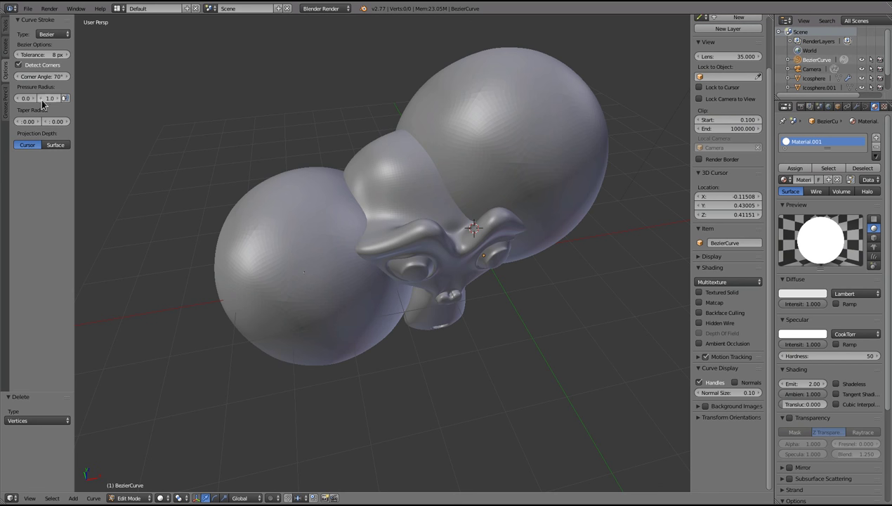
pyautogui.moveTo(67, 98)
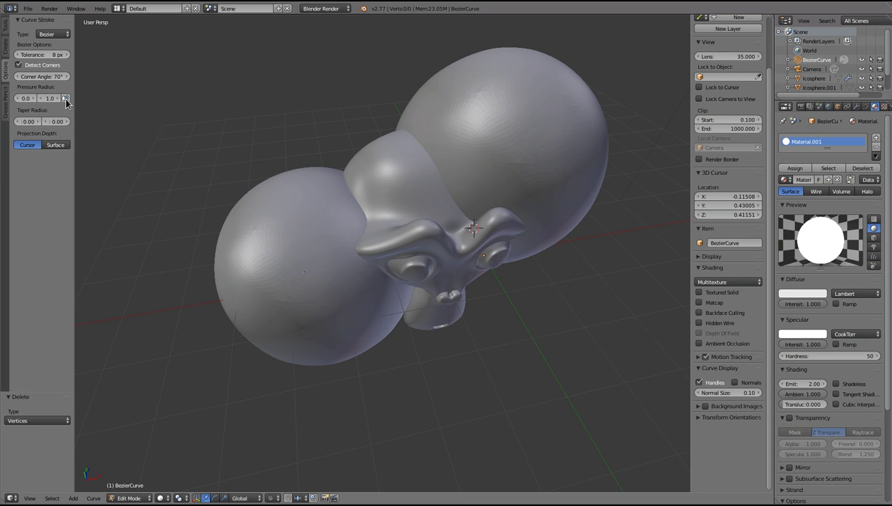
pyautogui.moveTo(67, 104)
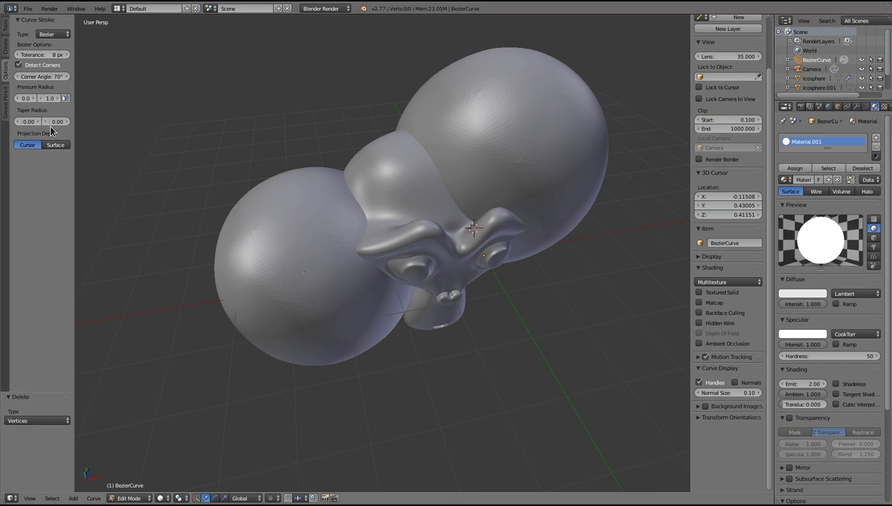
# Step: Set Projection Depth to Surface and draw thin tubes over the spheres and monkey
pyautogui.click(54, 145)
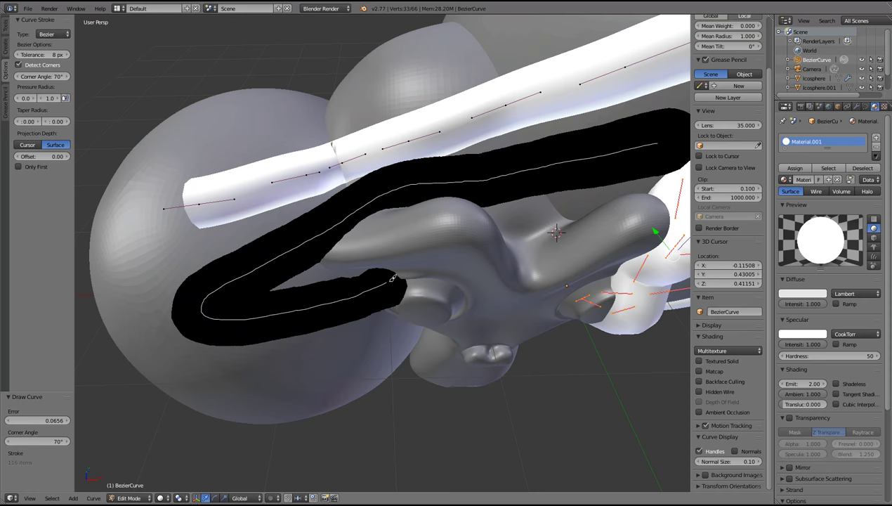
pyautogui.press('a')
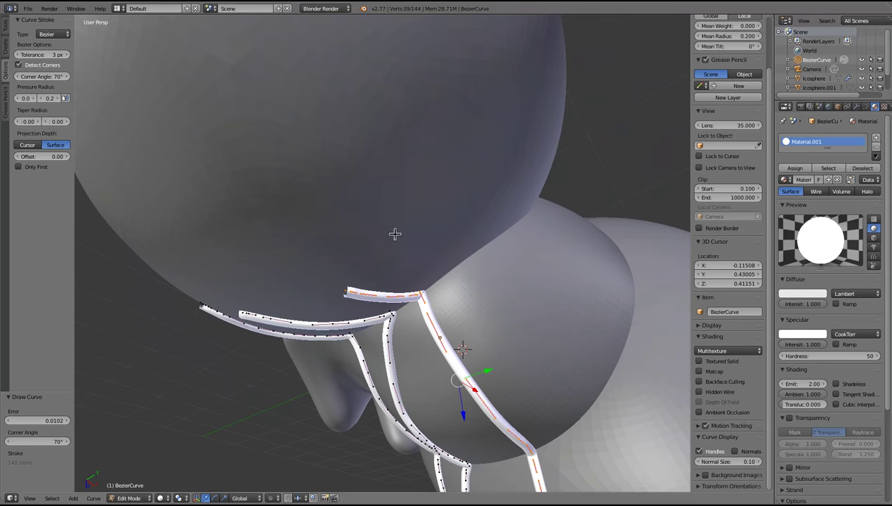
pyautogui.moveTo(395, 234); pyautogui.dragTo(509, 194)
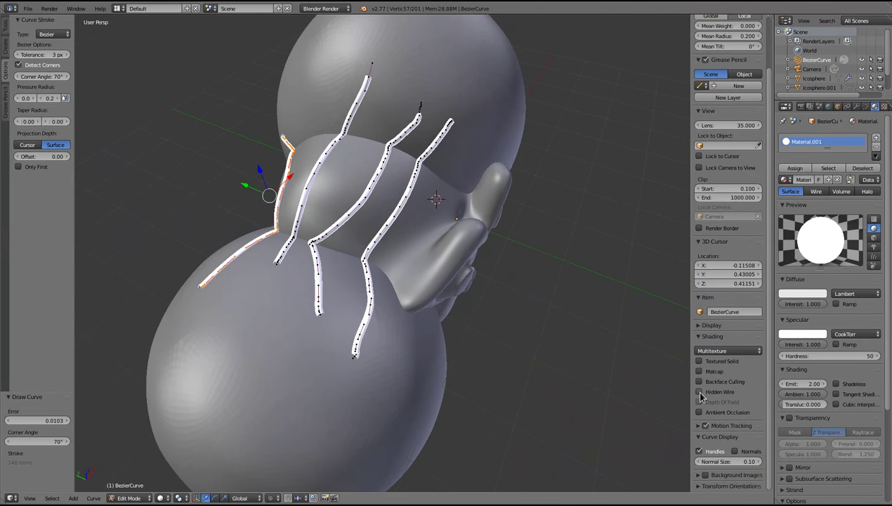
# Step: Enable viewport ambient occlusion, redraw strokes, and set Pressure Radius max 1.5, Tolerance 8 px
pyautogui.click(700, 411)
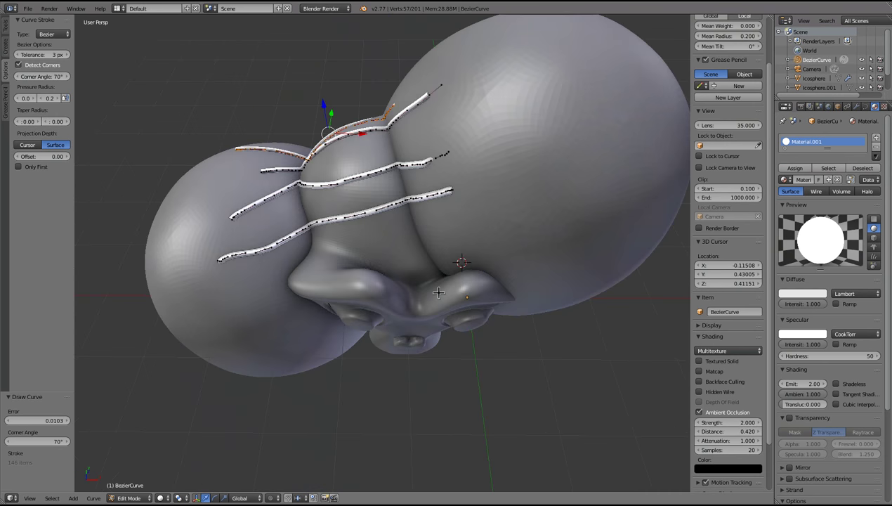
pyautogui.press('x')
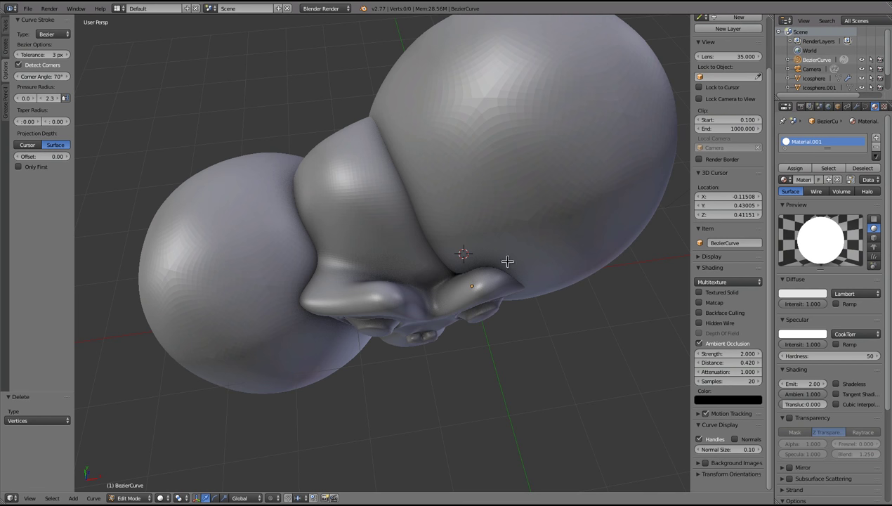
pyautogui.moveTo(418, 124)
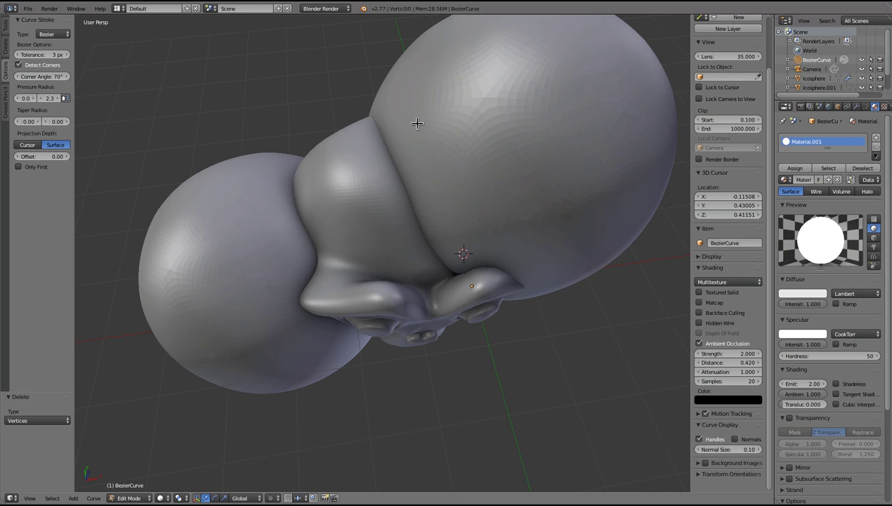
pyautogui.moveTo(218, 256); pyautogui.dragTo(362, 178)
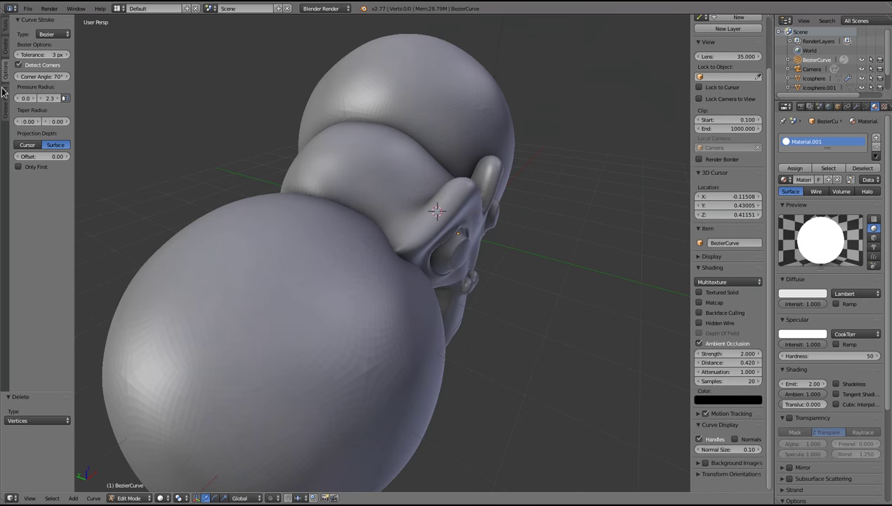
pyautogui.click(49, 99)
pyautogui.write('1.5')
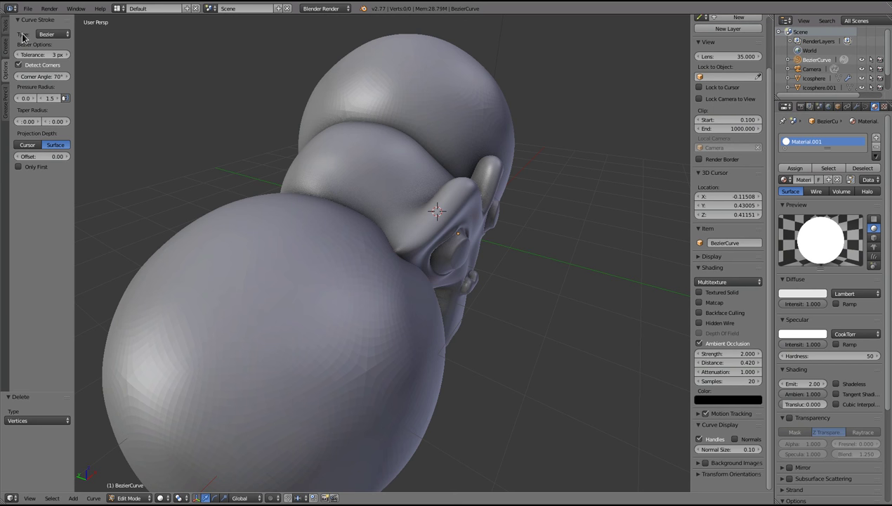
pyautogui.click(41, 54)
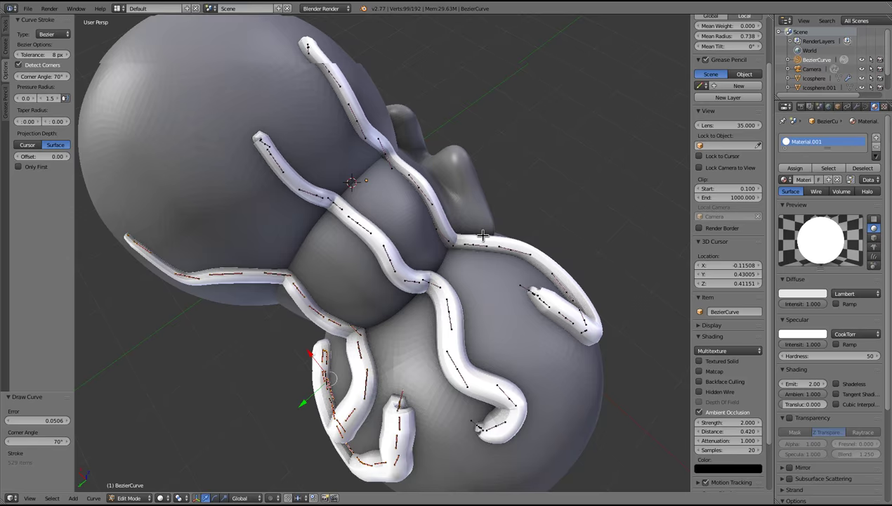
# Step: Delete the tubes, test a 0.20 taper stroke, then set Taper Radius to 0.50/0.50
pyautogui.press('x')
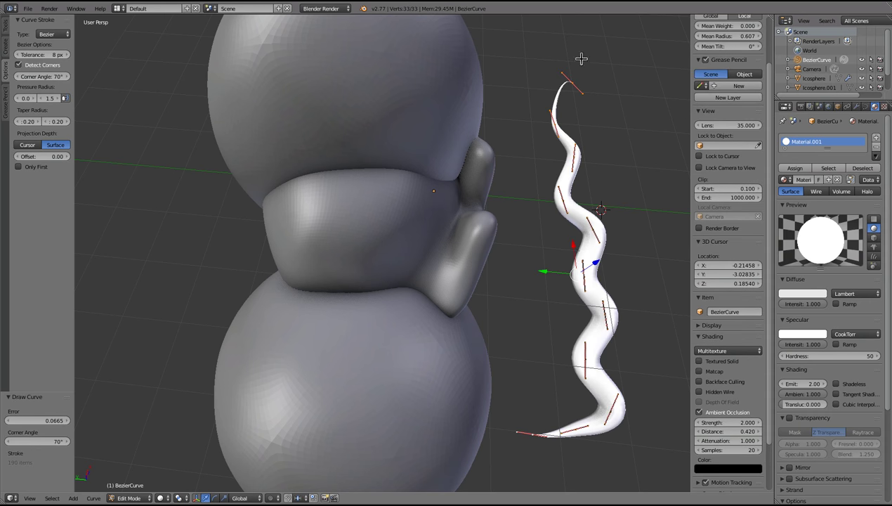
pyautogui.moveTo(183, 127)
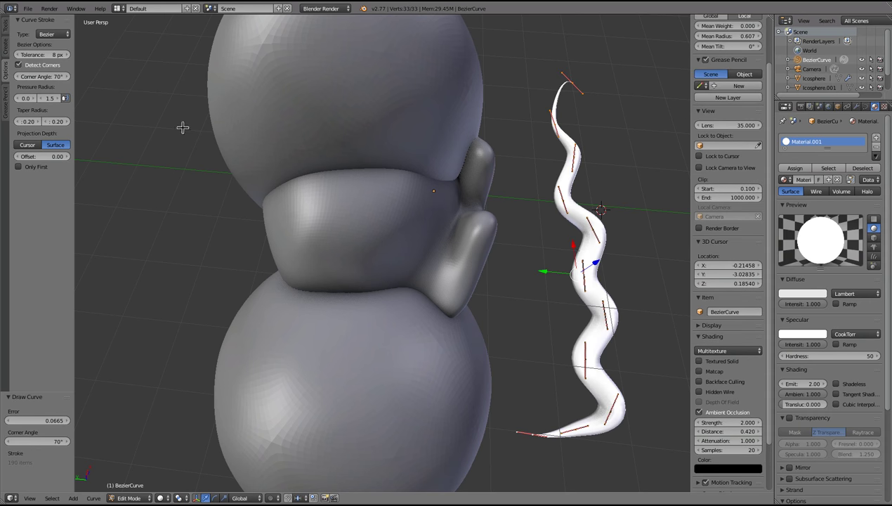
pyautogui.press('a')
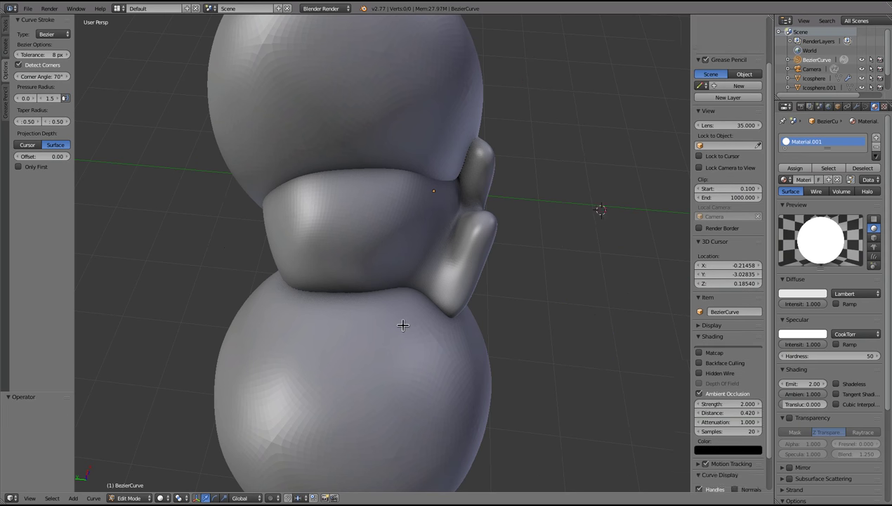
# Step: Draw tapered tubes over the spheres, delete them all, and draw one off the sphere's edge
pyautogui.moveTo(341, 49); pyautogui.dragTo(355, 450)
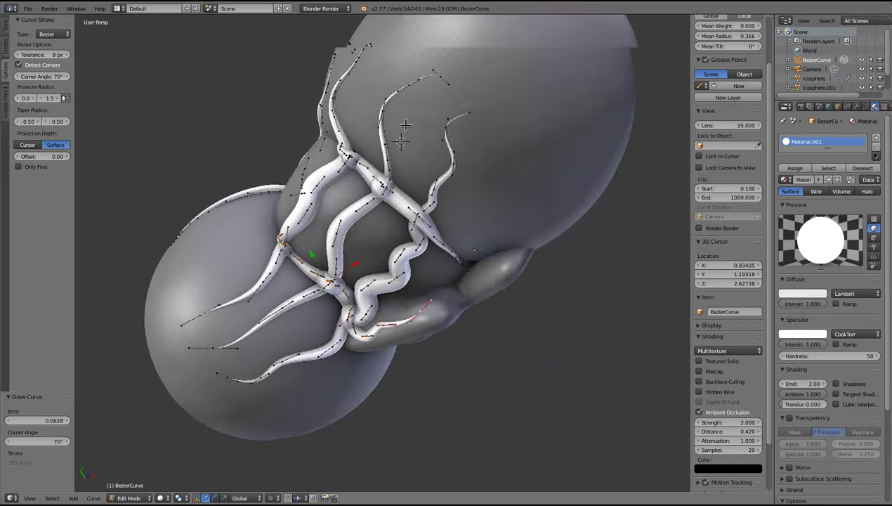
pyautogui.moveTo(405, 125); pyautogui.dragTo(282, 254)
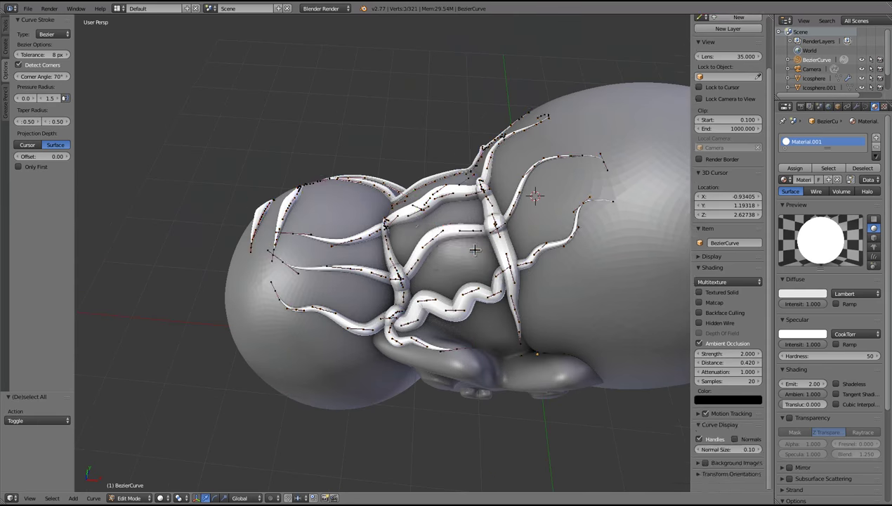
pyautogui.press('X')
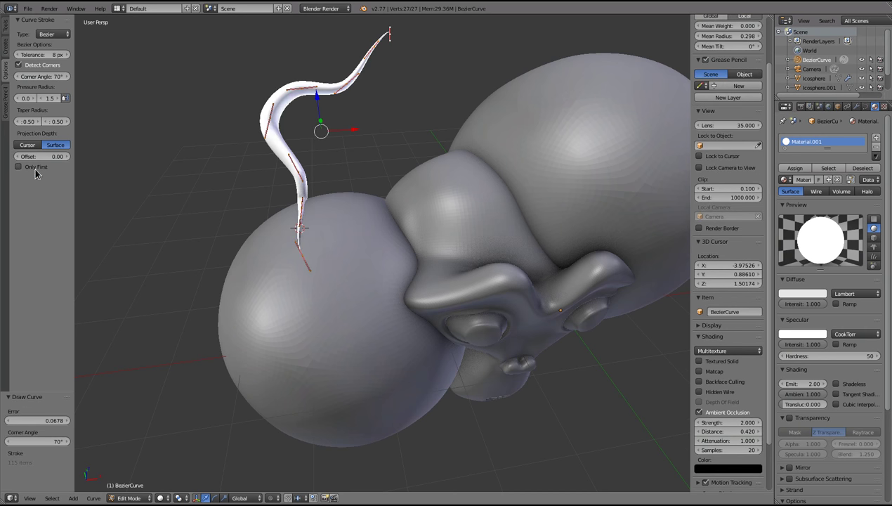
# Step: Enable Only First projection with start taper 0.01, test spikes, then choose surface-normal depth
pyautogui.click(19, 167)
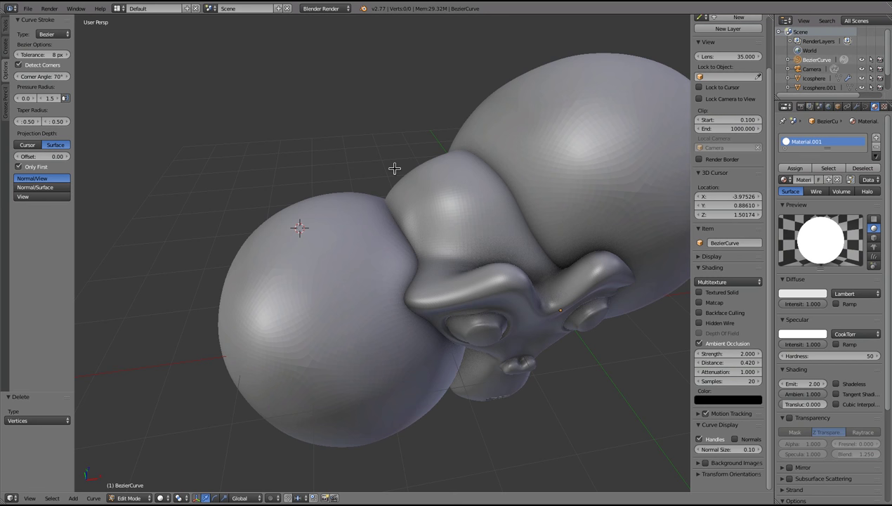
pyautogui.moveTo(130, 148)
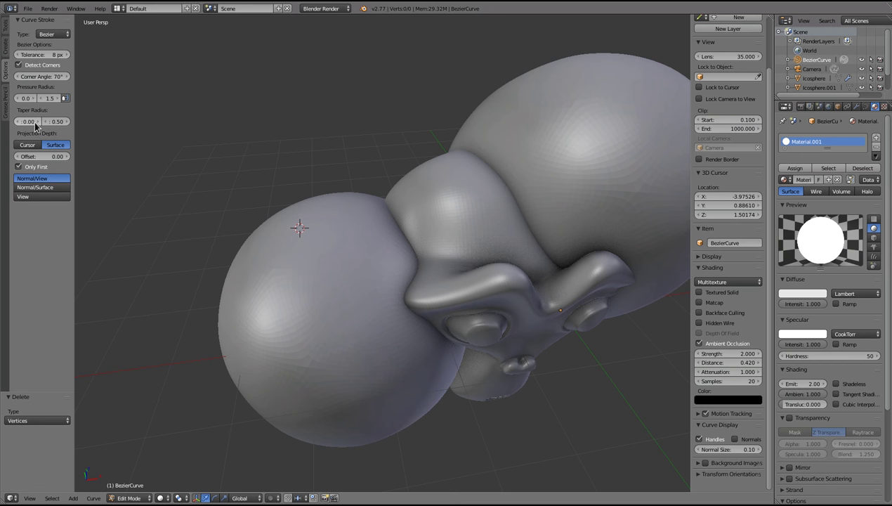
pyautogui.click(552, 323)
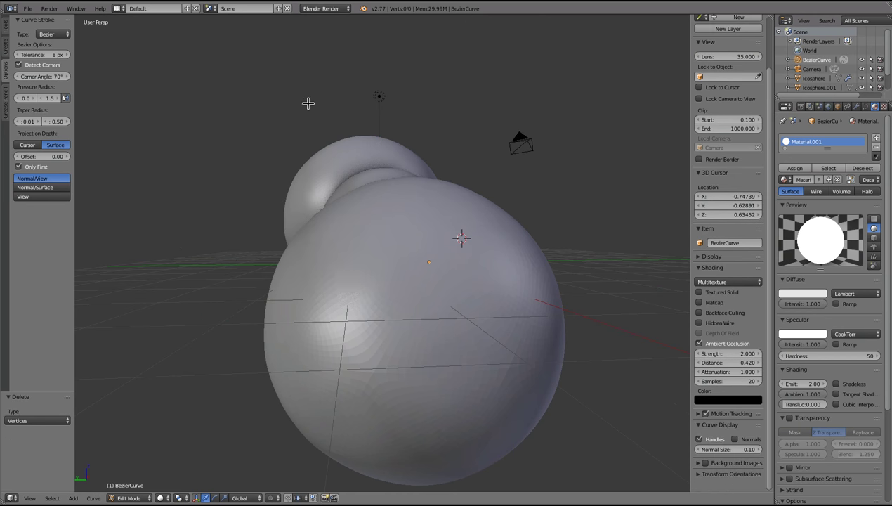
pyautogui.moveTo(348, 136)
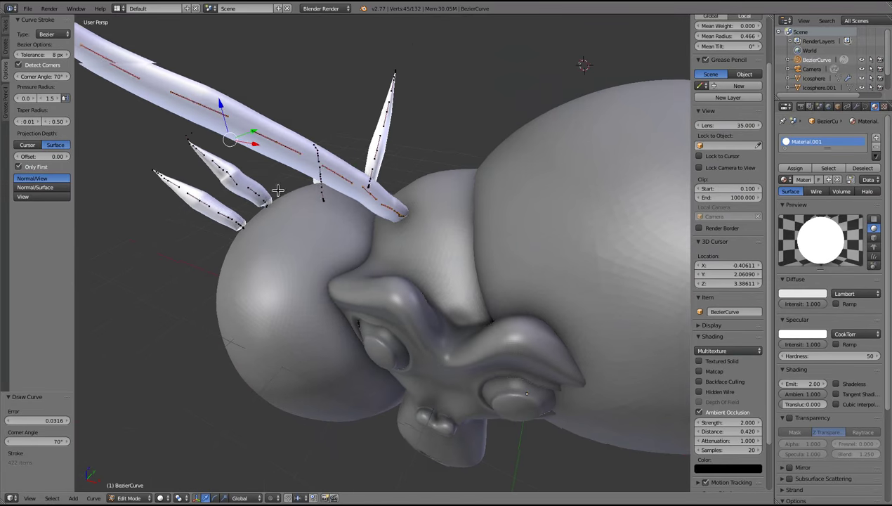
pyautogui.click(32, 196)
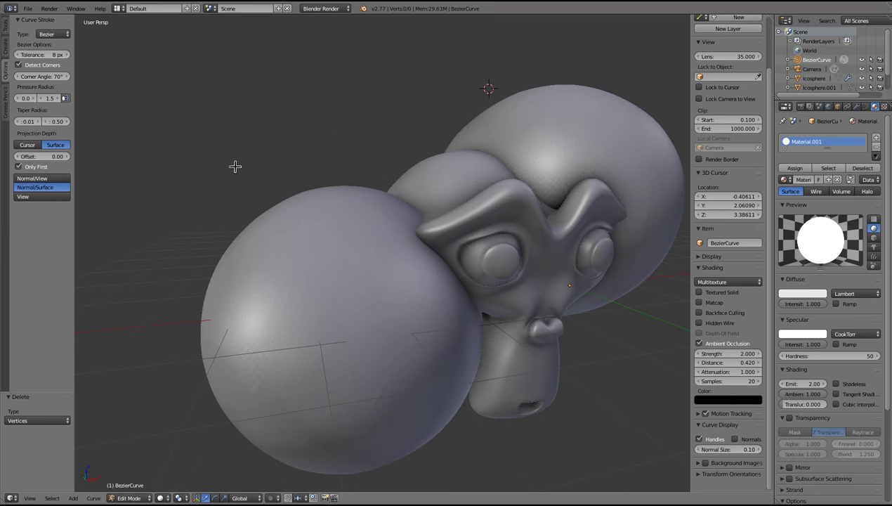
pyautogui.moveTo(272, 203)
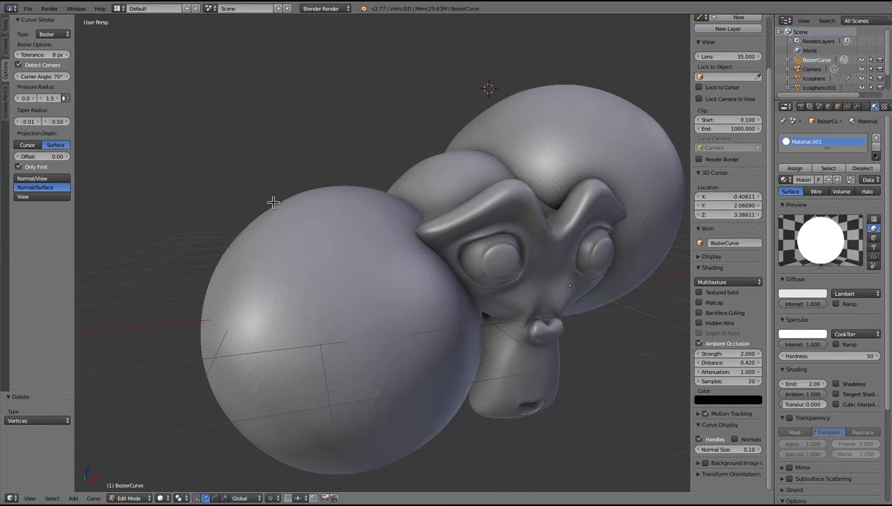
# Step: Draw a tube starting on the sphere, lifted away by an offset of 1.00
pyautogui.moveTo(273, 203); pyautogui.dragTo(194, 270)
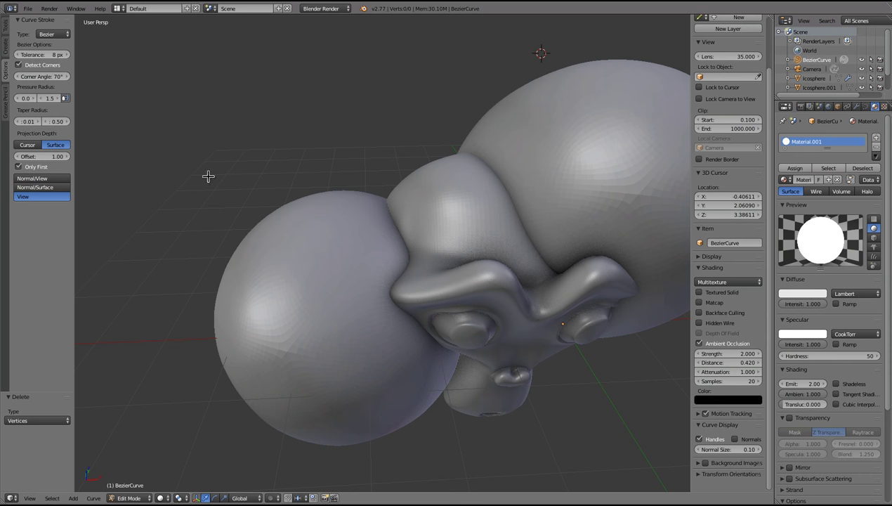
pyautogui.moveTo(289, 234)
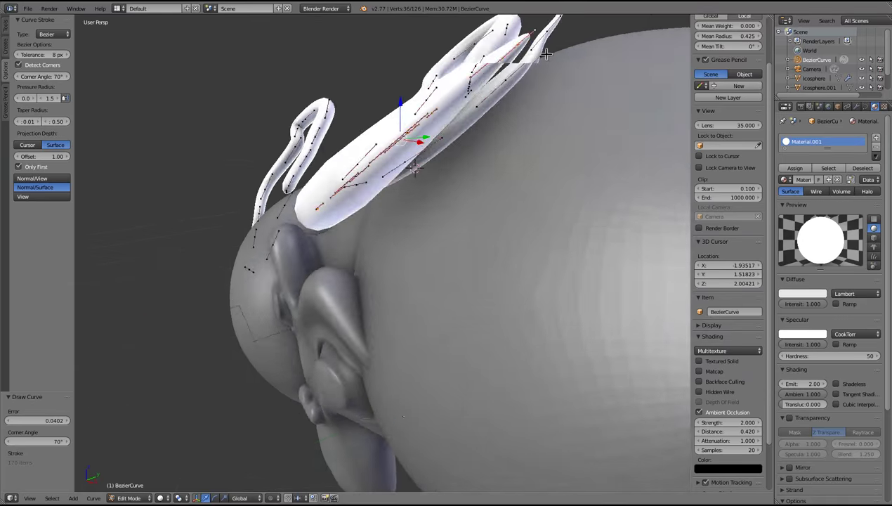
# Step: Delete the offset tubes, draw a looping tube at offset -0.82, and re-enable Only First
pyautogui.press('x')
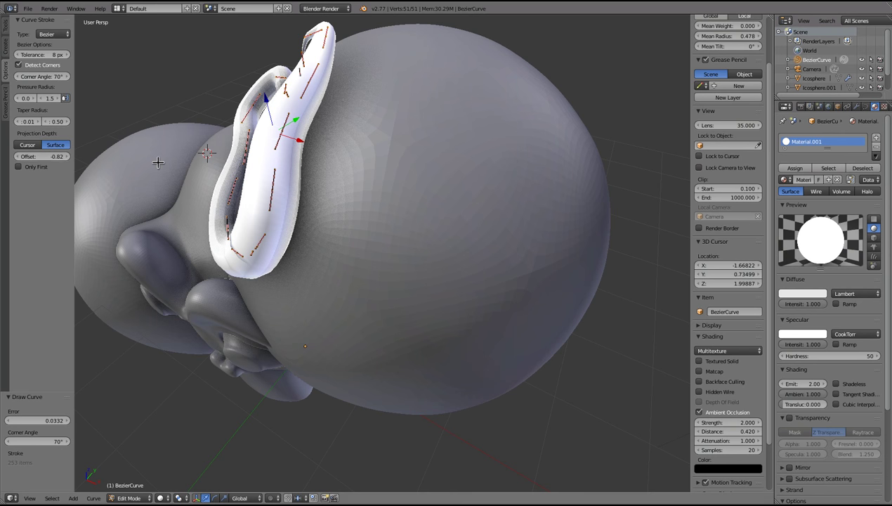
pyautogui.moveTo(492, 77); pyautogui.dragTo(411, 197)
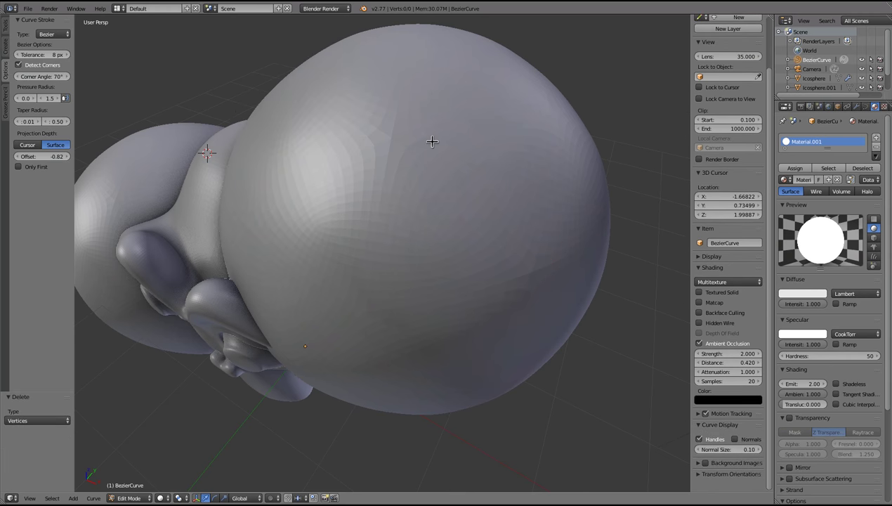
pyautogui.click(39, 156)
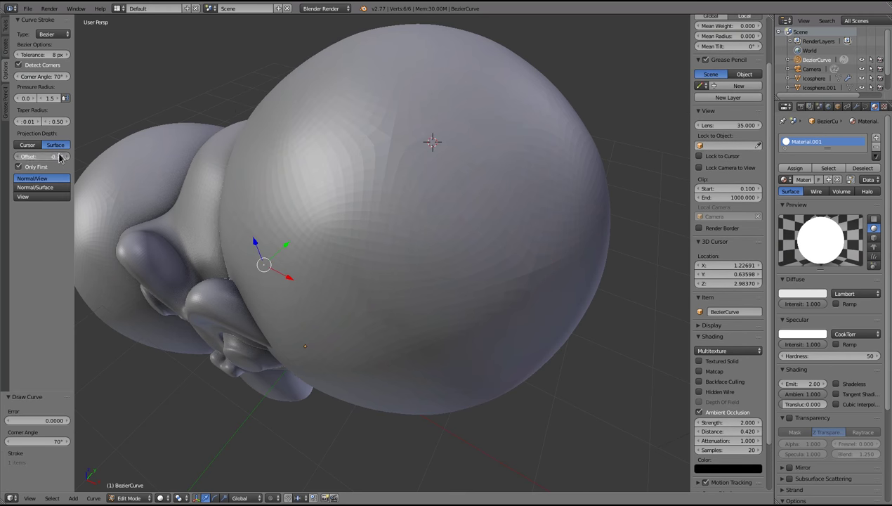
# Step: Set the stroke offset to -0.54 and draw an untapered tube on the large sphere
pyautogui.click(19, 167)
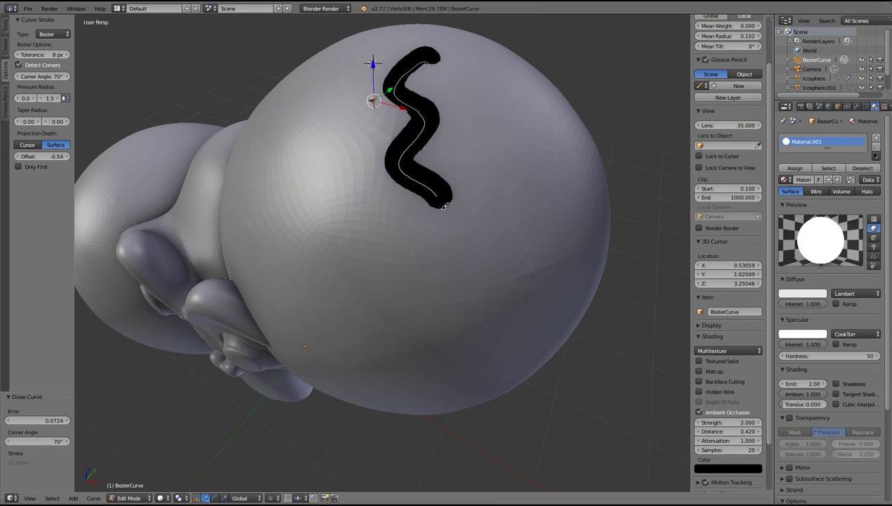
pyautogui.moveTo(442, 205); pyautogui.dragTo(294, 178)
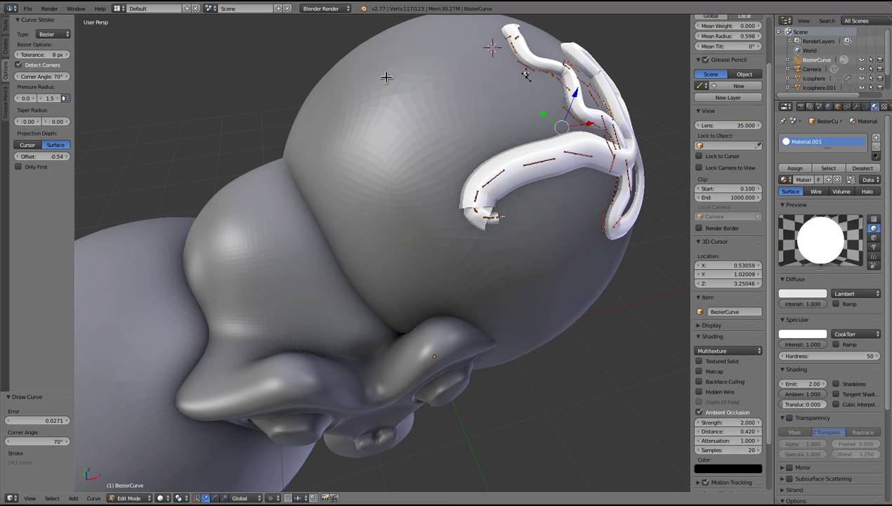
pyautogui.moveTo(131, 168)
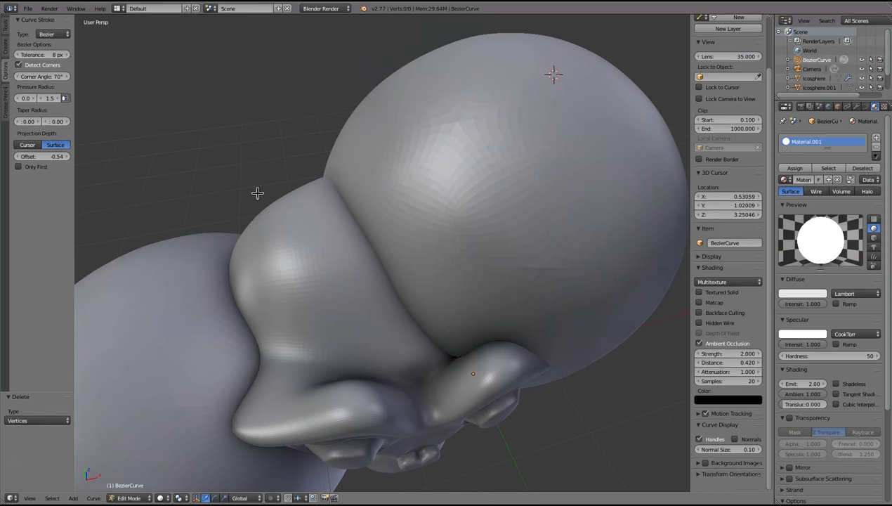
pyautogui.moveTo(202, 122)
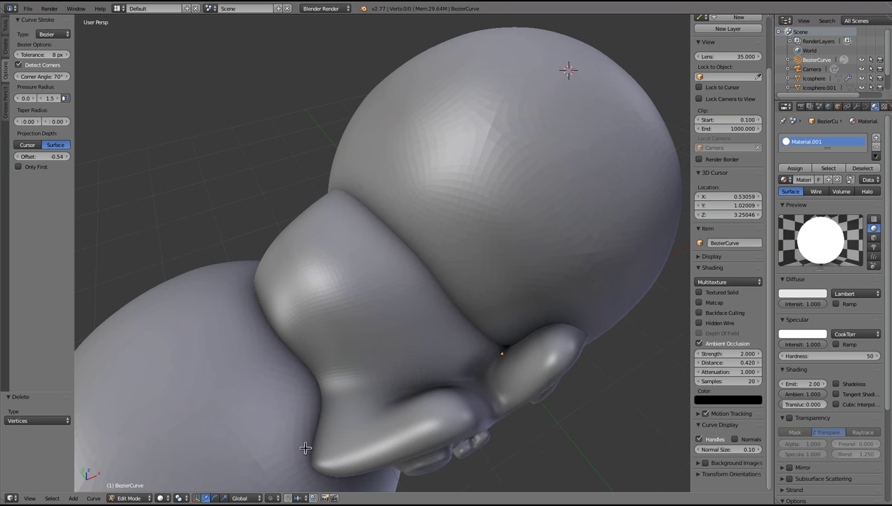
# Step: Draw a long tube across both spheres and the monkey, trying Error 0.04, then 0
pyautogui.moveTo(568, 70); pyautogui.dragTo(228, 457)
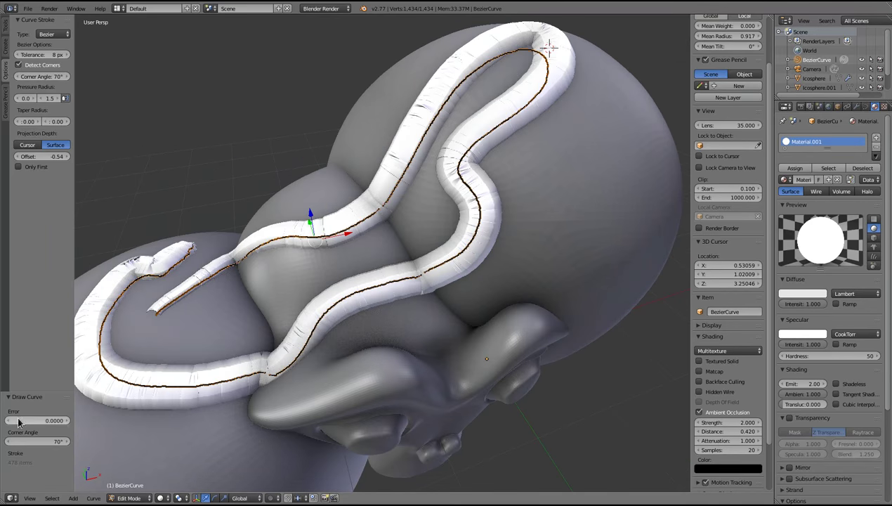
pyautogui.moveTo(35, 420); pyautogui.dragTo(56, 420)
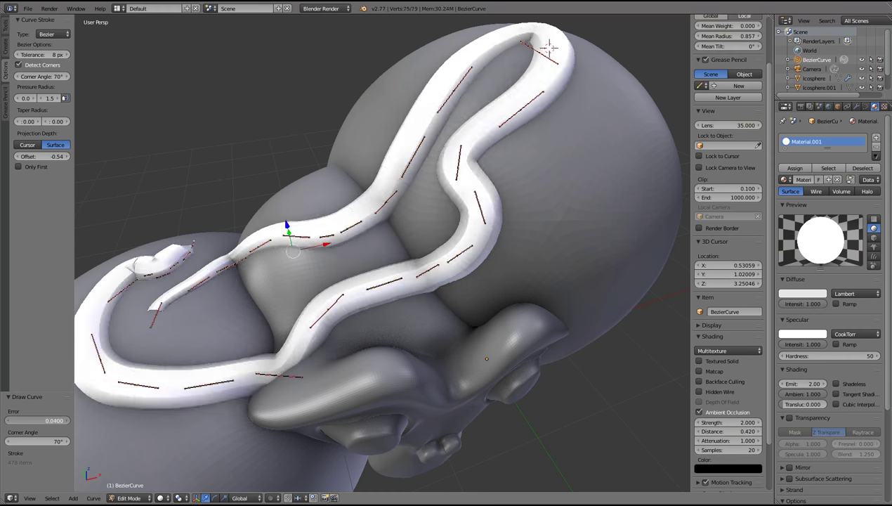
pyautogui.moveTo(63, 420); pyautogui.dragTo(7, 420)
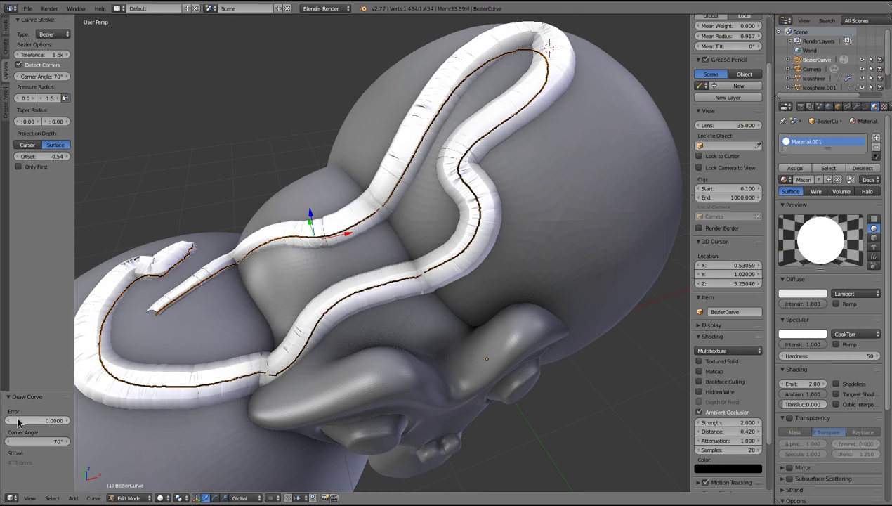